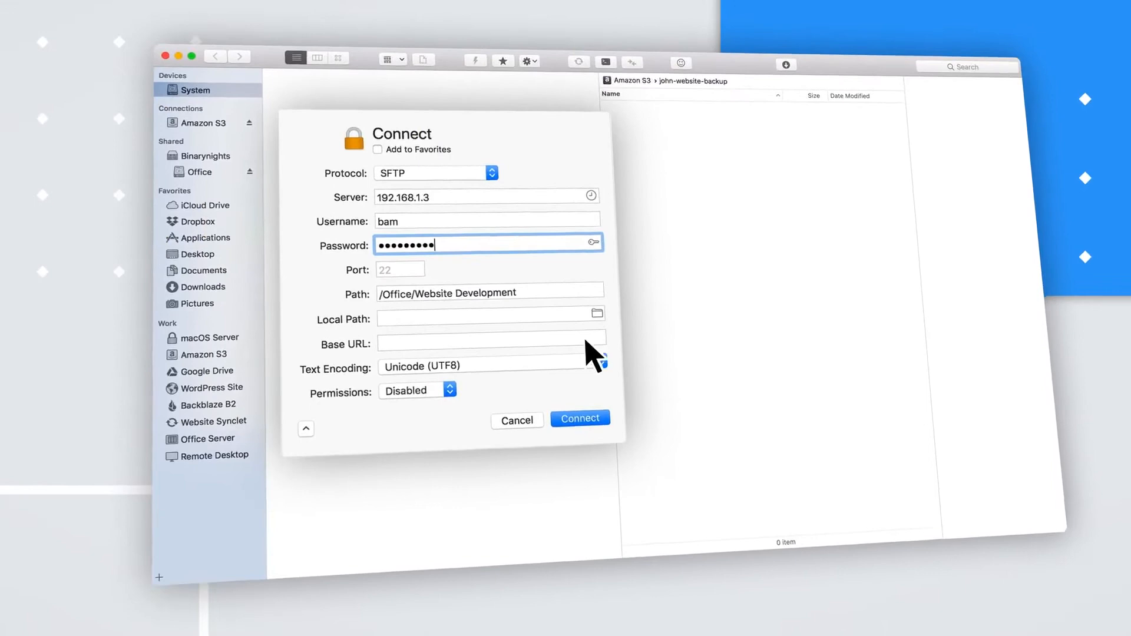
Step: Connect over SFTP to 192.168.1.3 at the /Office/Website Development path
click(579, 418)
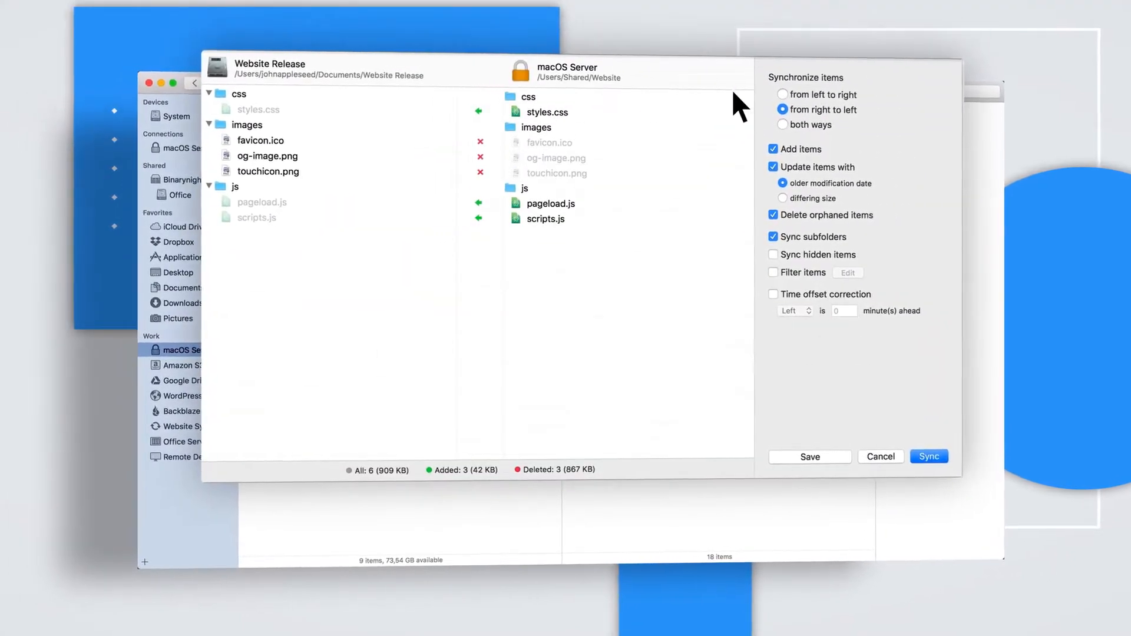
Step: Sync Website Release from the macOS Server folder, right to left
click(783, 94)
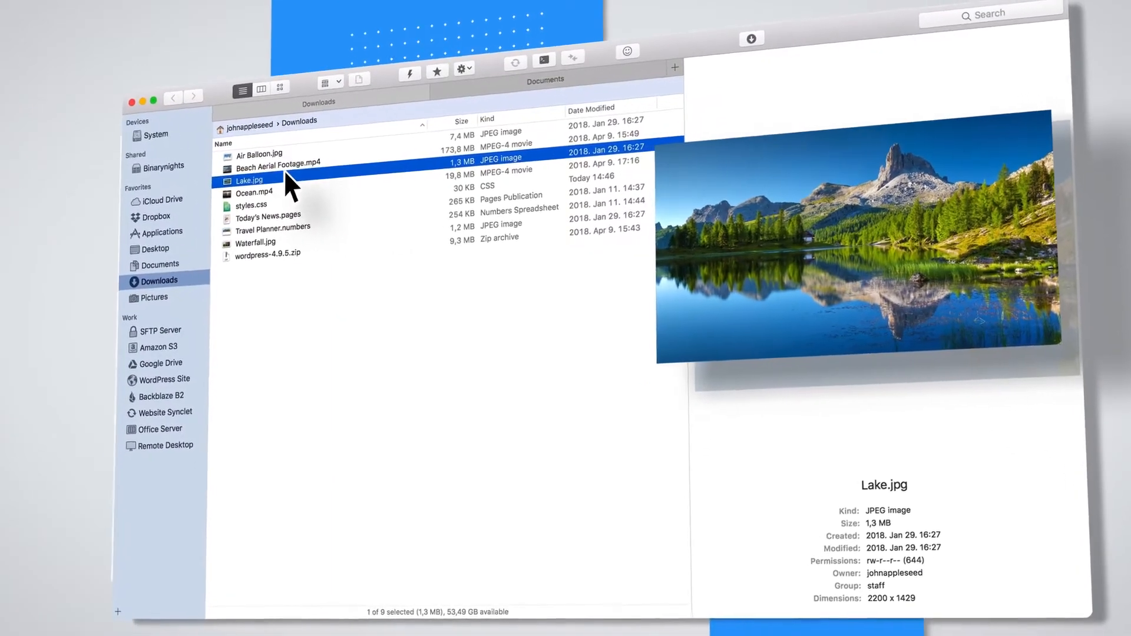
Step: Preview Lake.jpg, then Ocean.mp4, in the Downloads preview pane
click(254, 166)
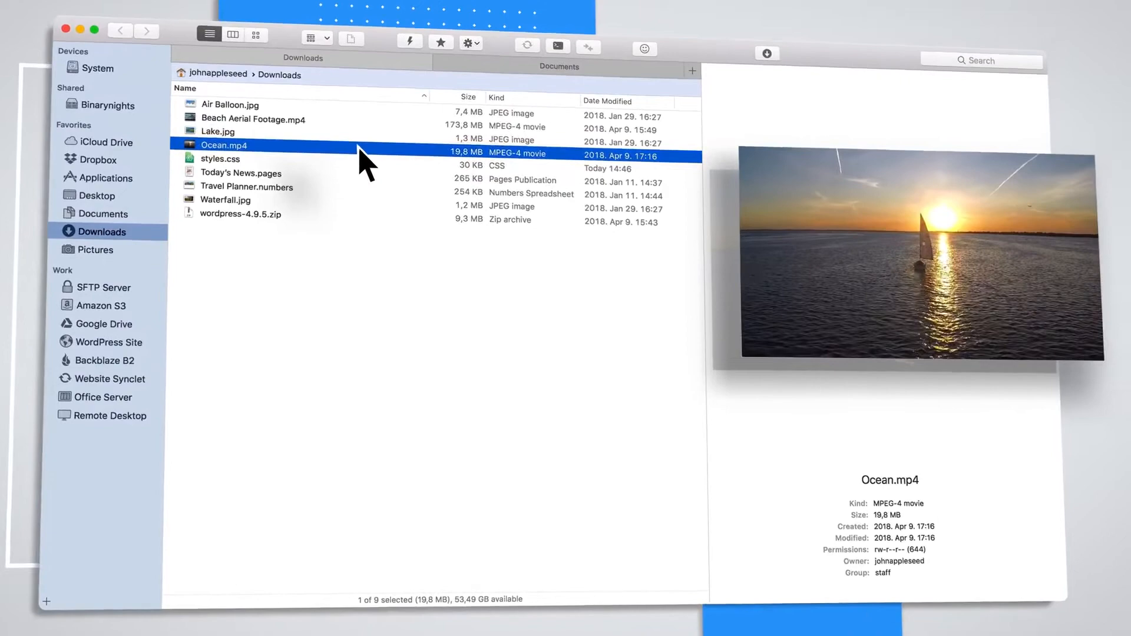
click(221, 158)
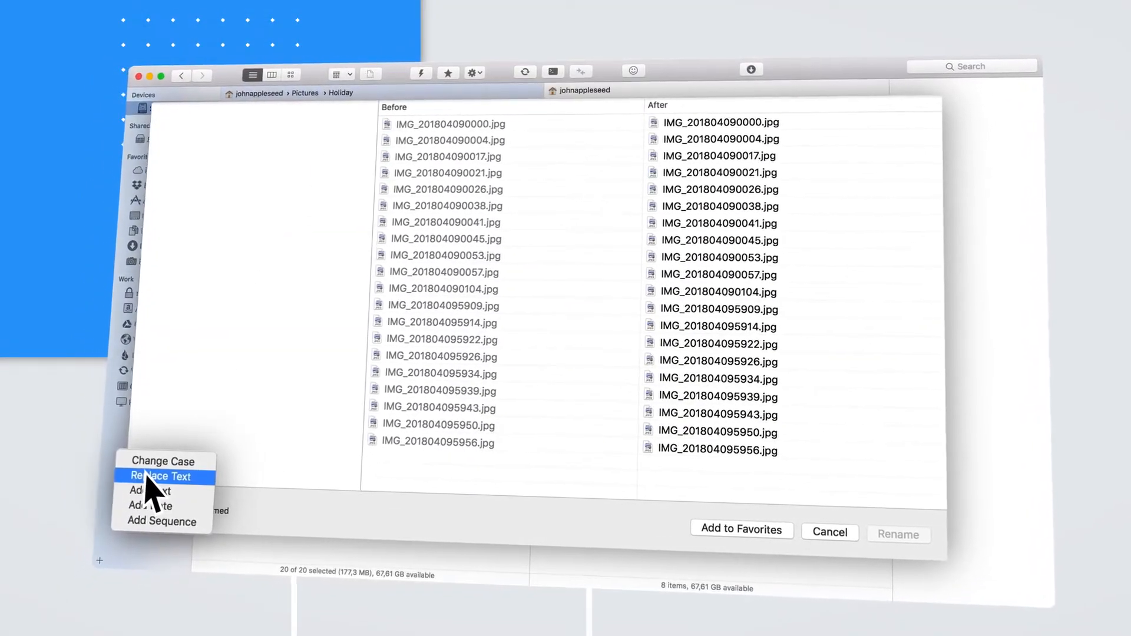
Step: Add a Replace Text rule replacing the entire name with 'Grand Canyon'
click(162, 476)
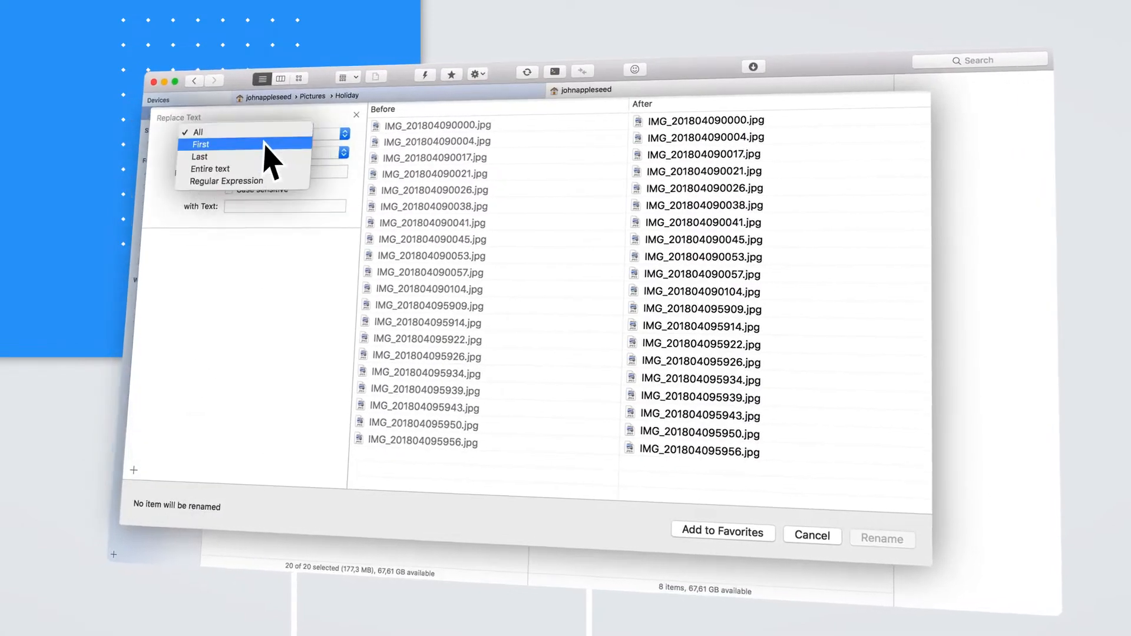
click(209, 169)
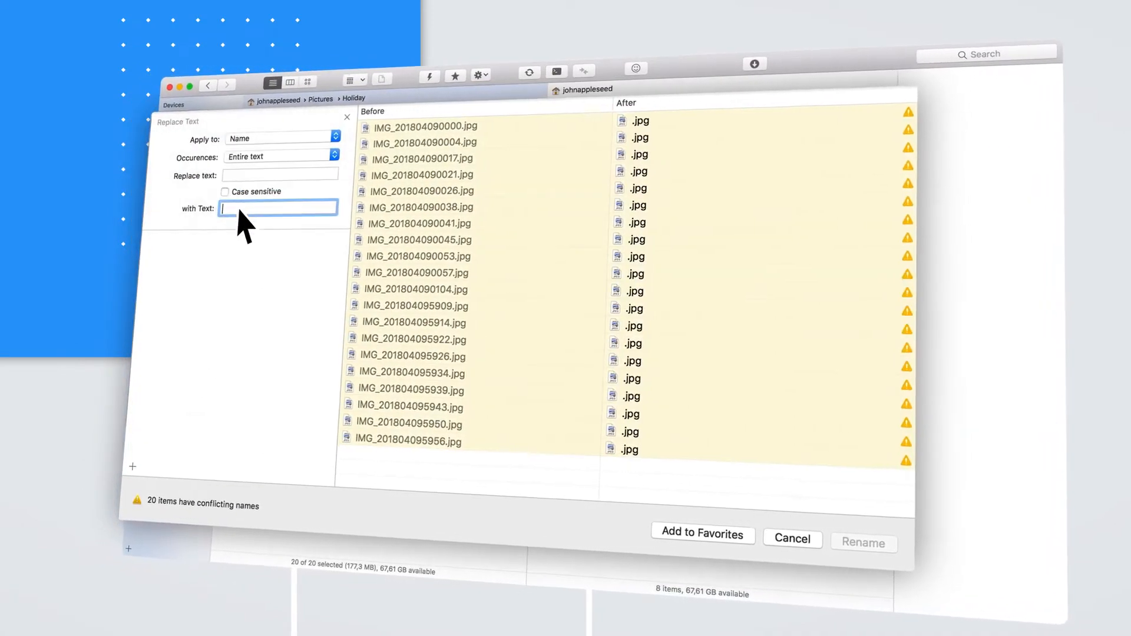
text(Grand Canyon)
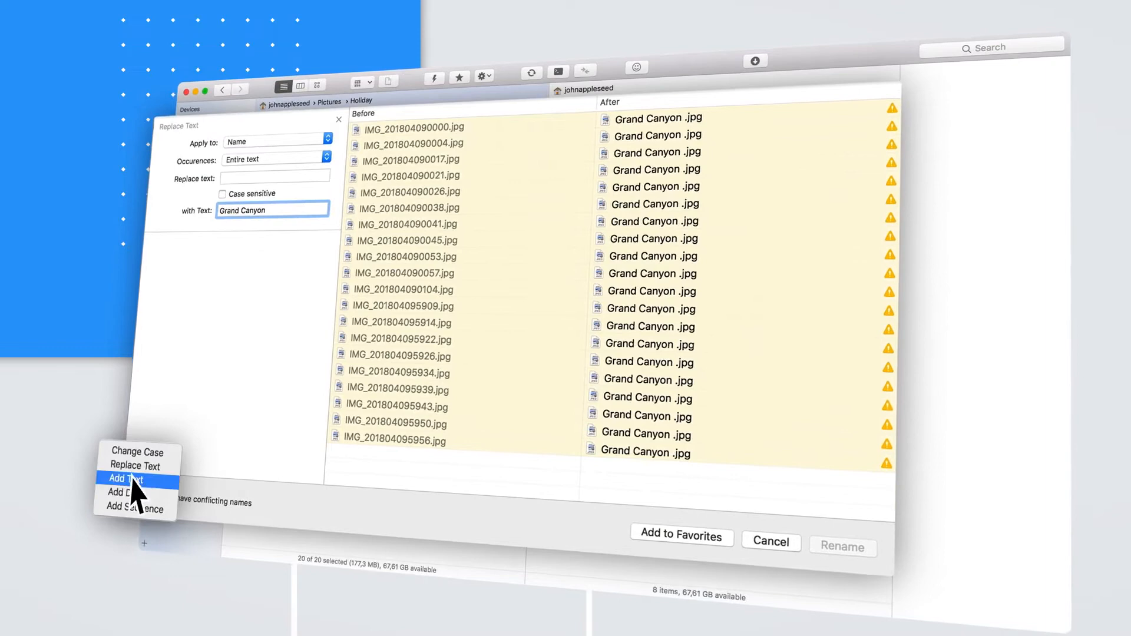